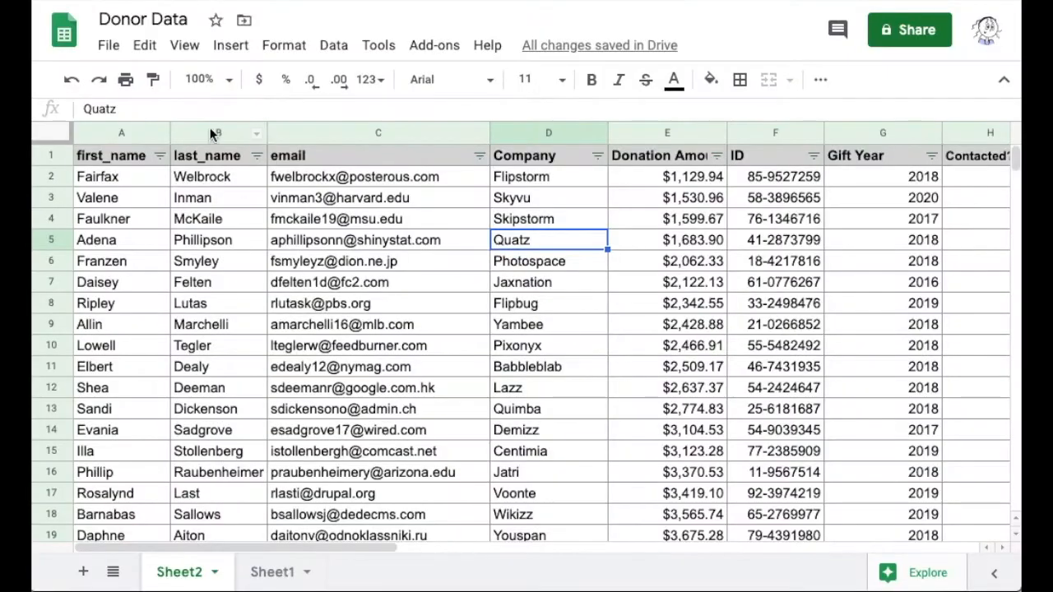
mouse_move(221, 131)
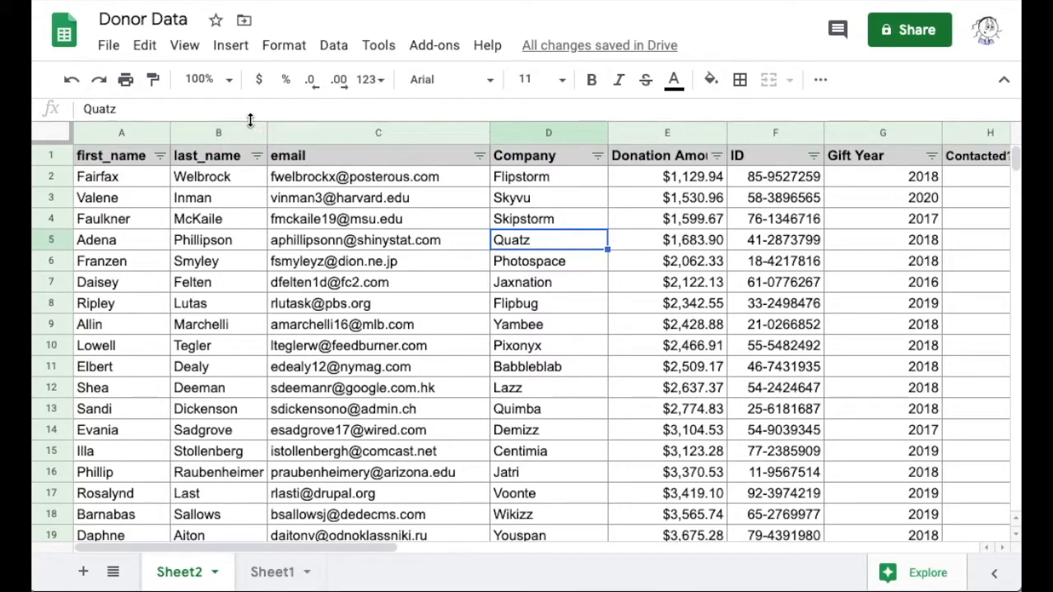
Apply default gray alternating colours to the Donor Data table via Format > Alternating colors
click(283, 45)
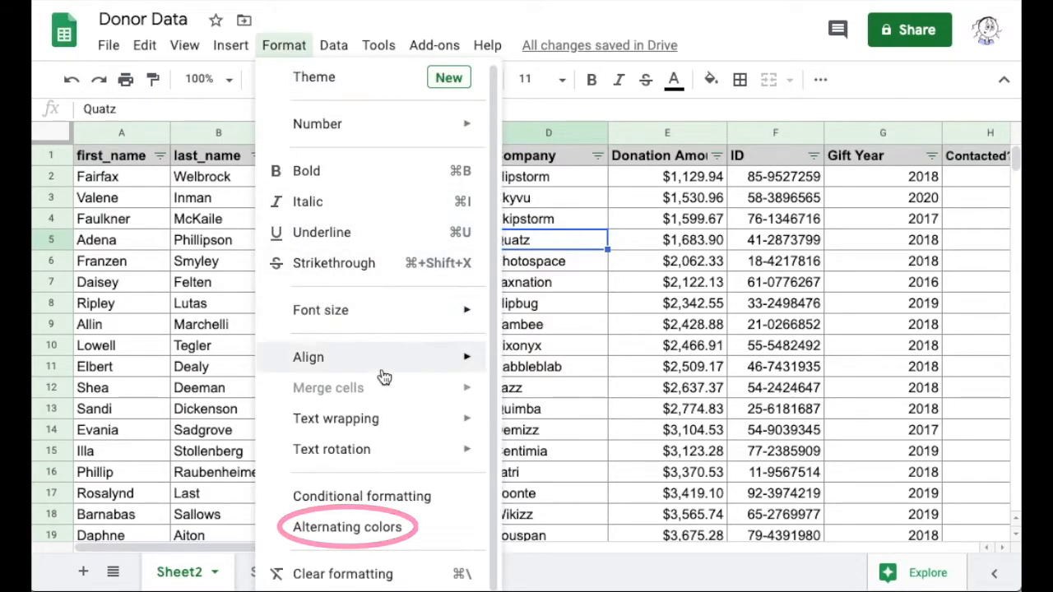
click(349, 526)
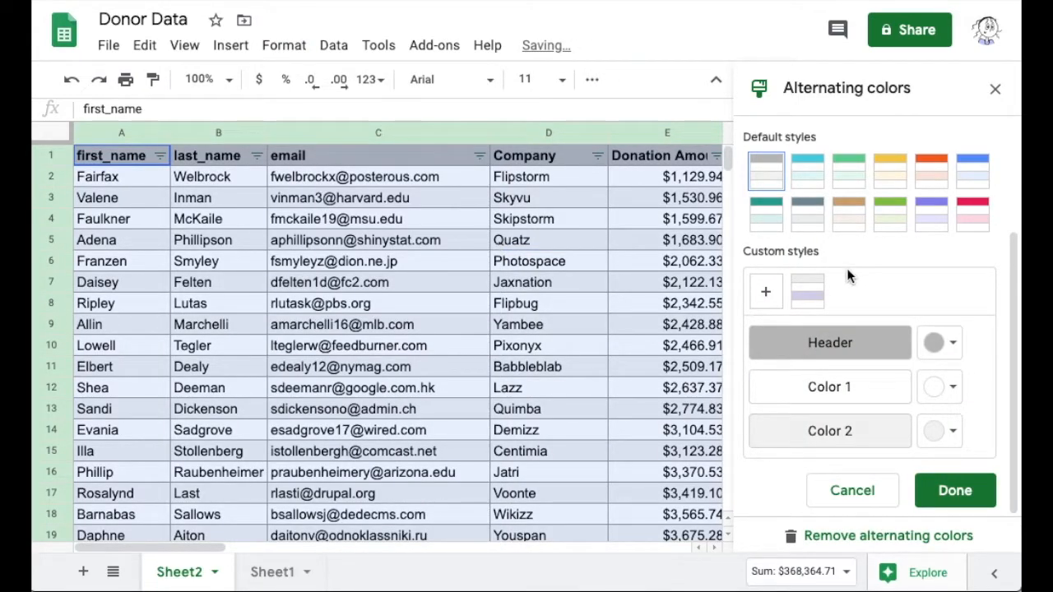
Preview teal, green and slate-blue styles, keeping the slate-blue header with banded rows
click(849, 171)
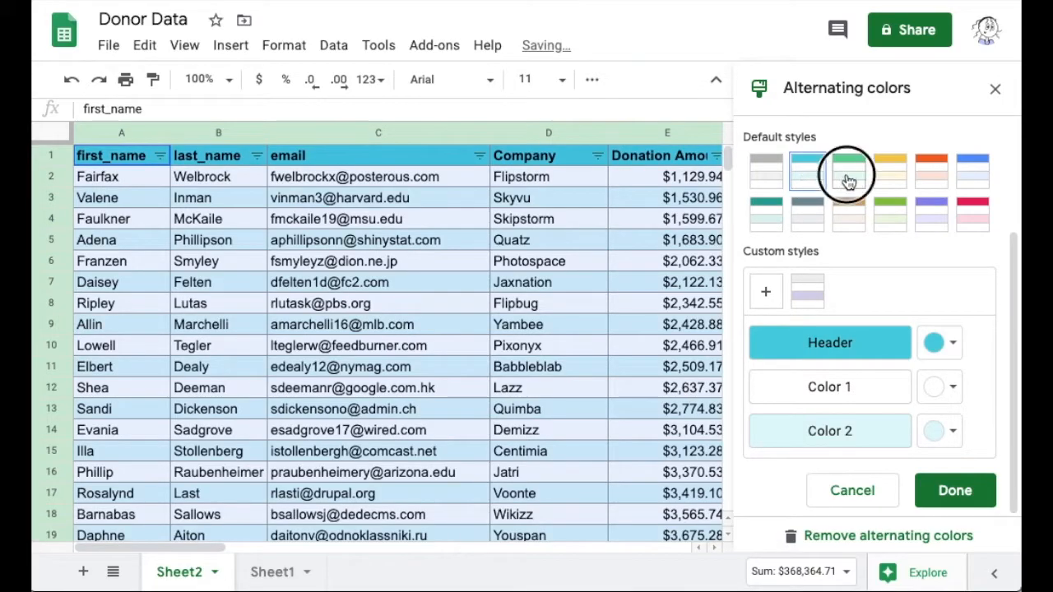
click(849, 171)
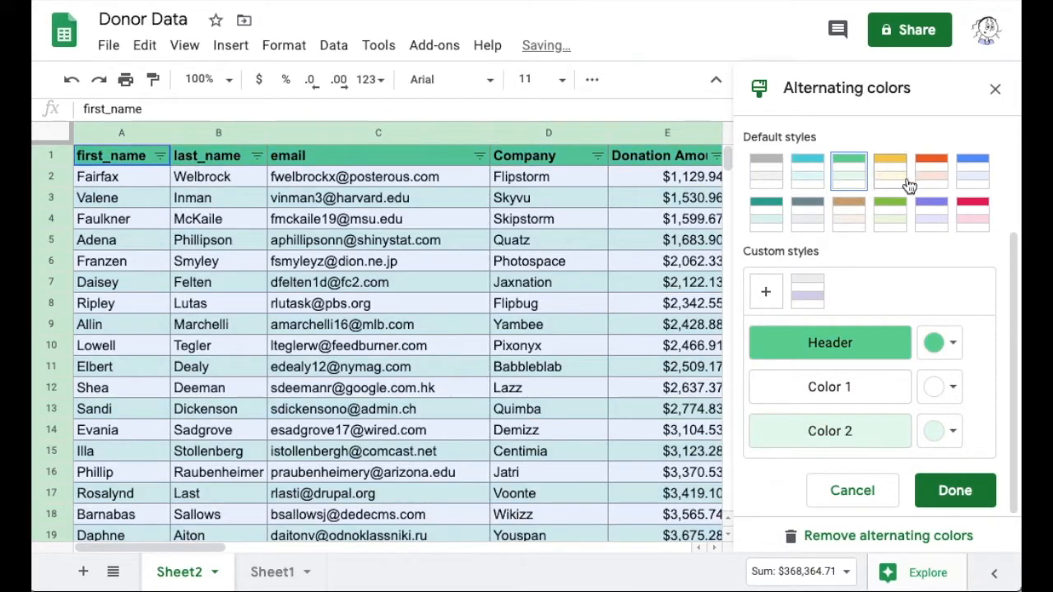
click(972, 171)
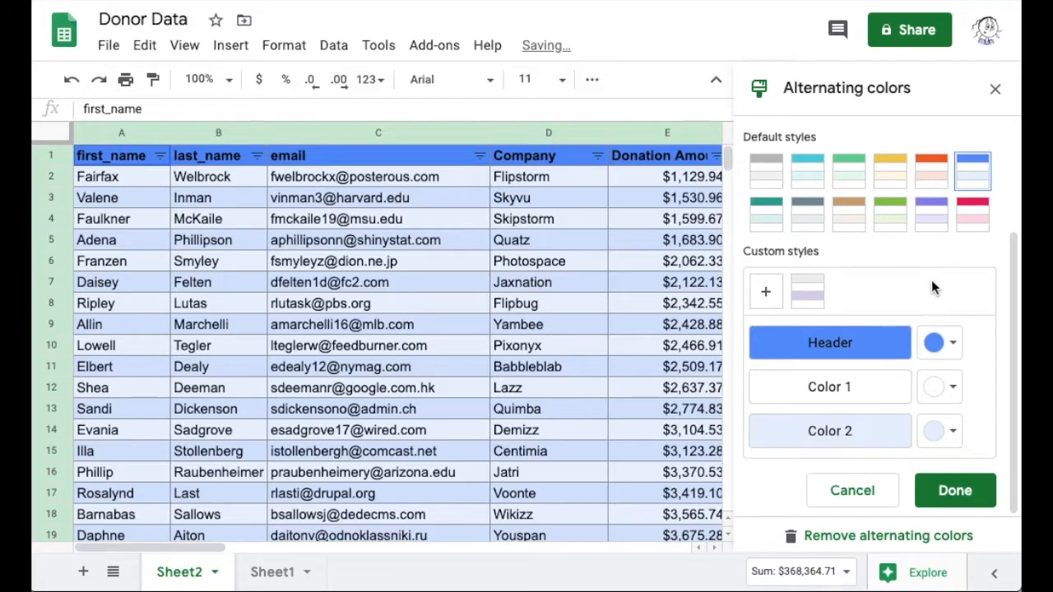
click(951, 343)
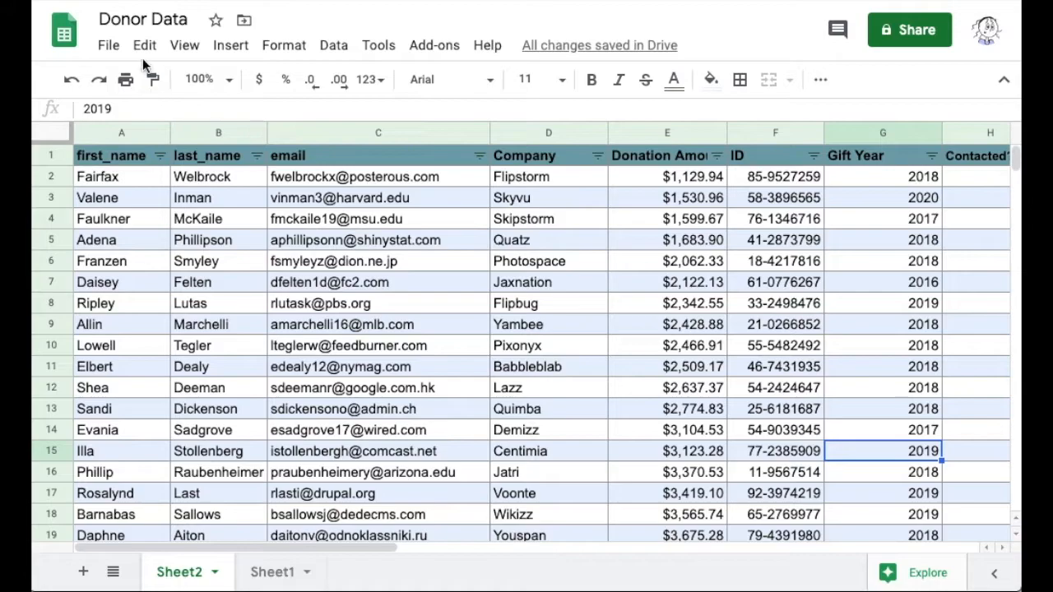
Undo twice so the table reverts to the green header with pale green banded rows
click(145, 44)
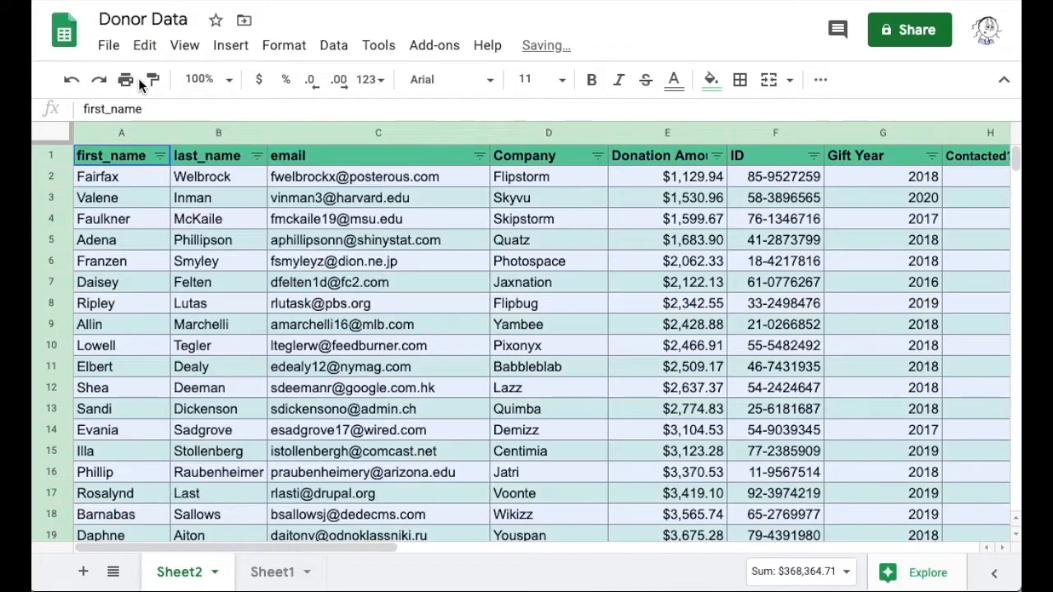
click(217, 176)
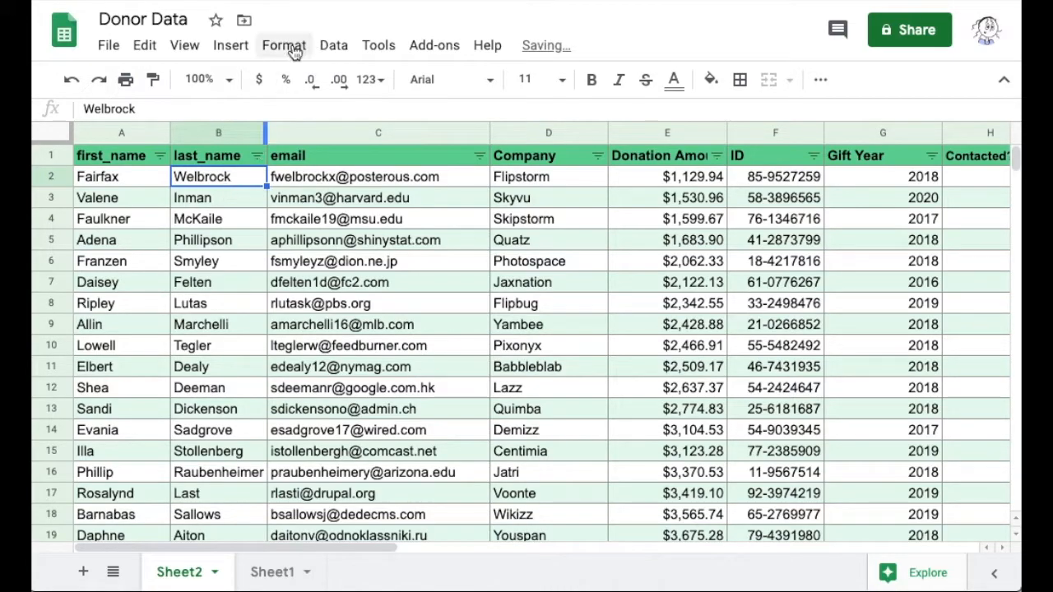
Remove alternating colours so the Donor Data table returns to plain formatting
click(283, 46)
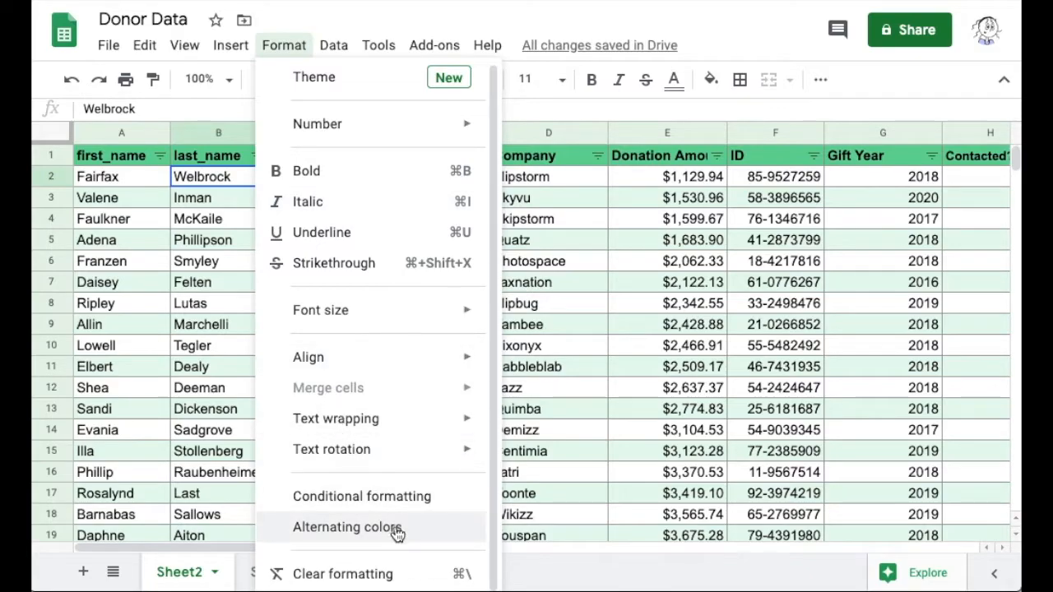
click(347, 526)
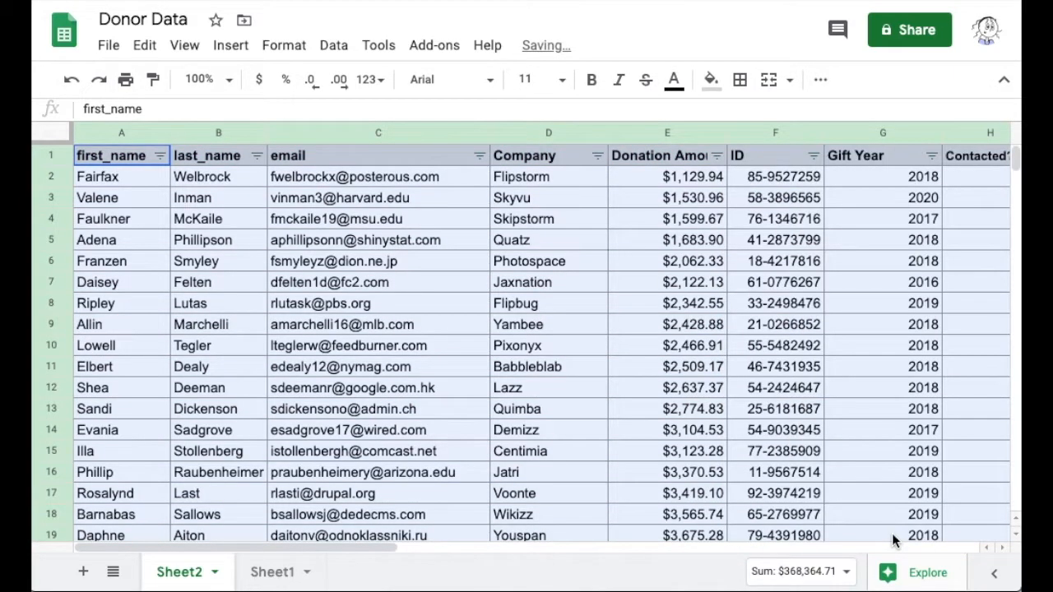
click(882, 365)
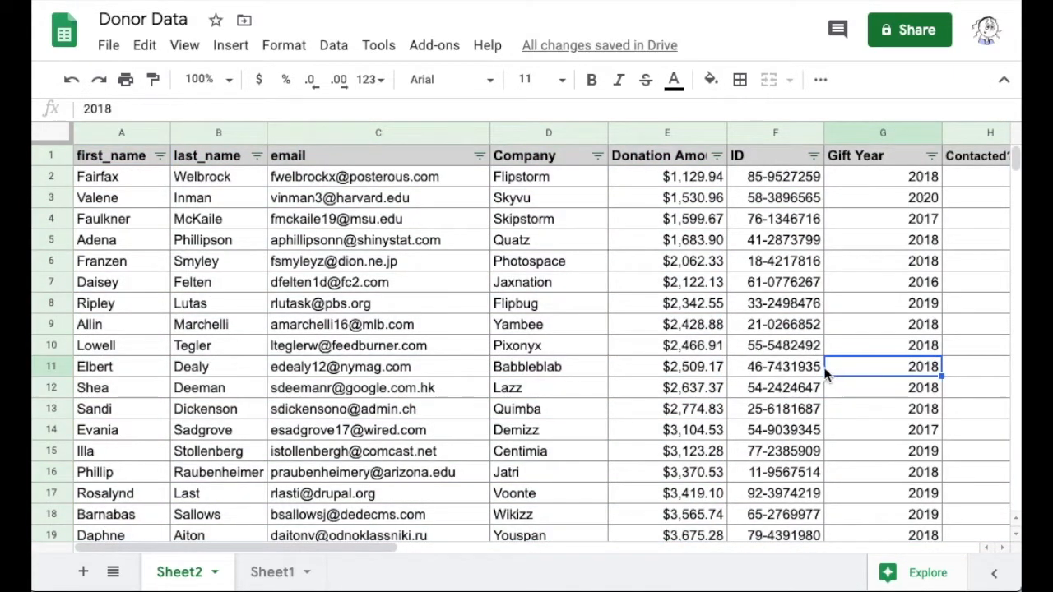